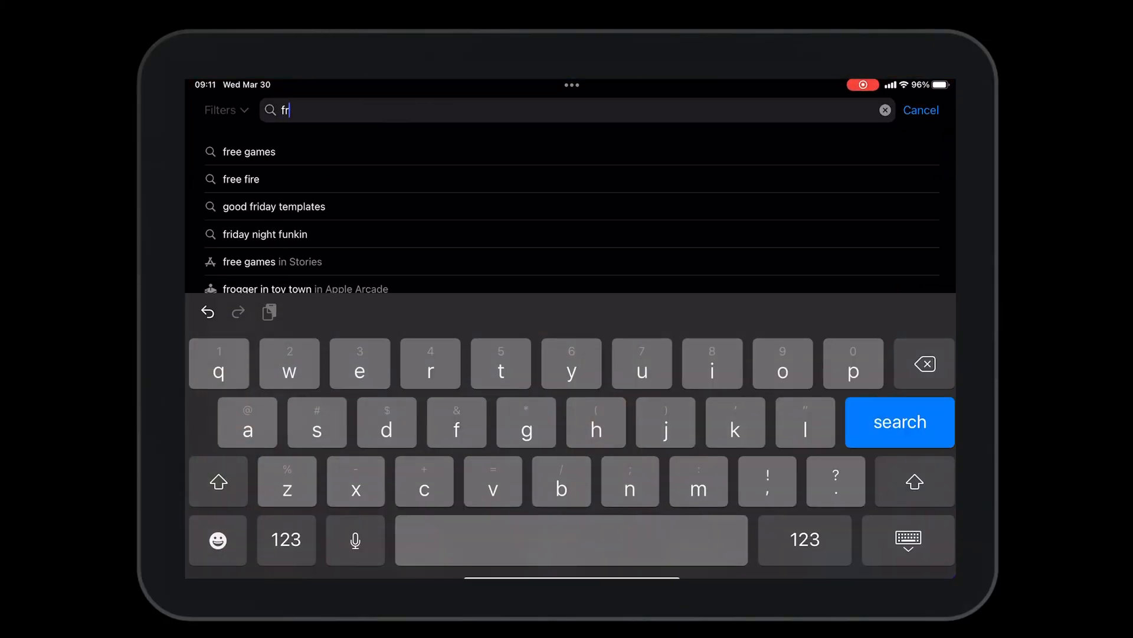
Search the App Store for 'freeflight 7', install it, and launch the app
{"action": "type", "text": "eeflight 7"}
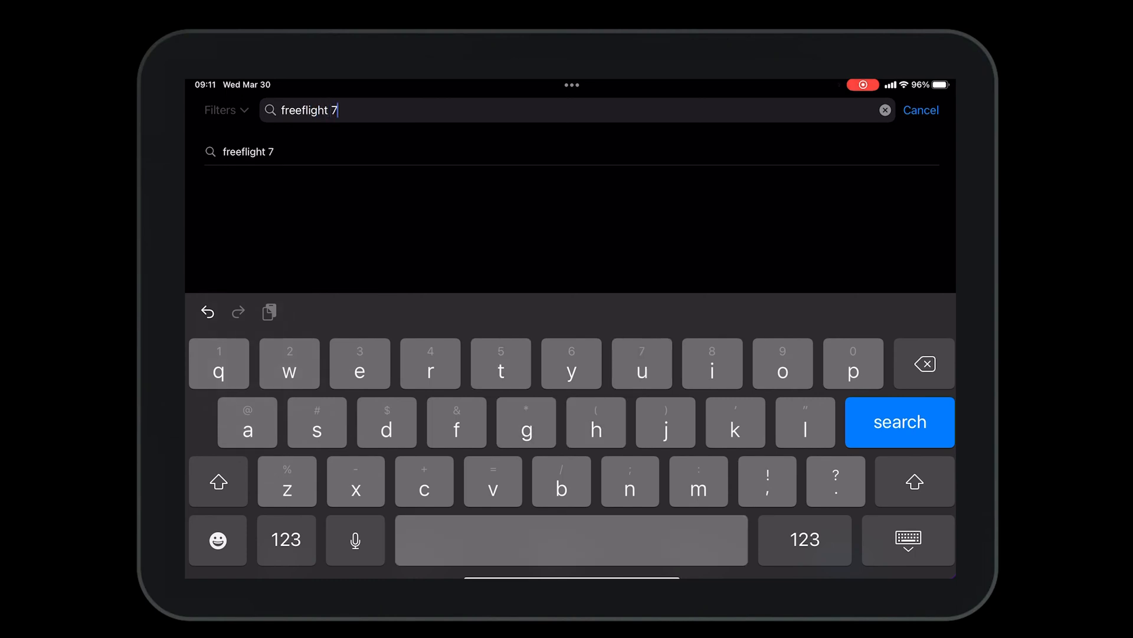
{"action": "left_click", "coordinate": [899, 422]}
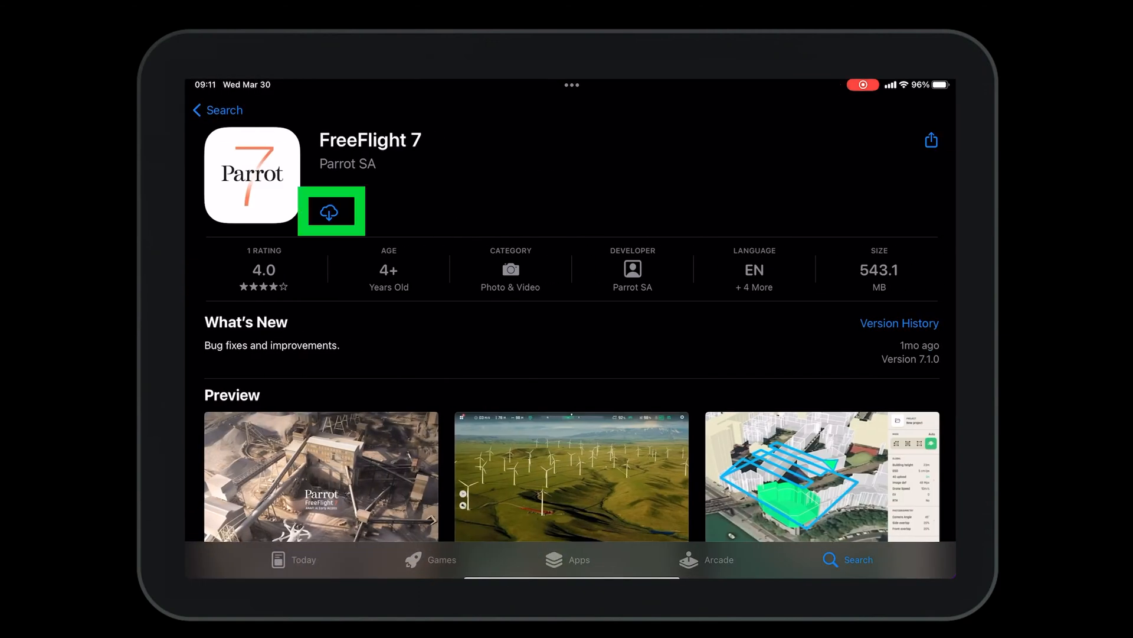
{"action": "left_click", "coordinate": [329, 211]}
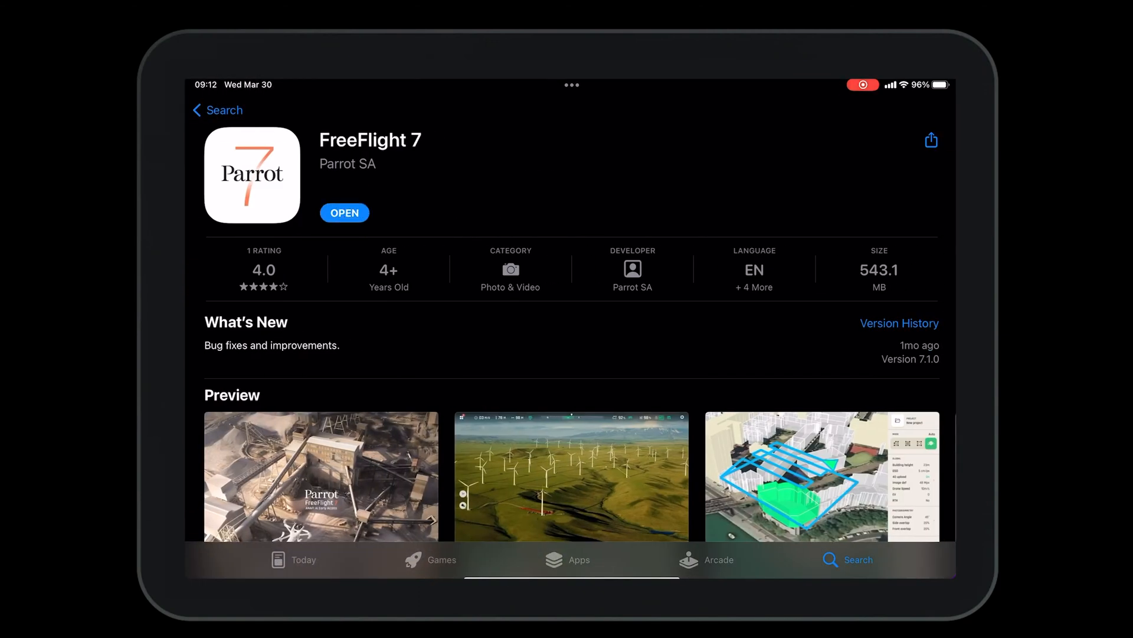
{"action": "left_click", "coordinate": [320, 475]}
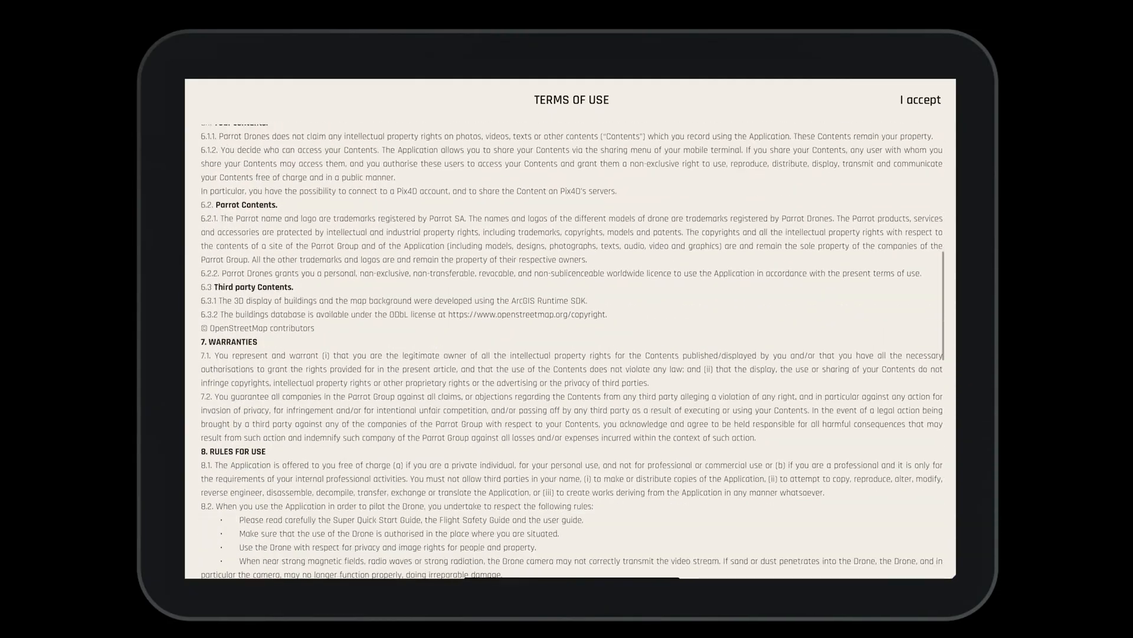
Accept the FreeFlight 7 Terms of Use and log in to an existing Parrot.Cloud account
{"action": "scroll", "scroll_direction": "down", "scroll_amount": 3}
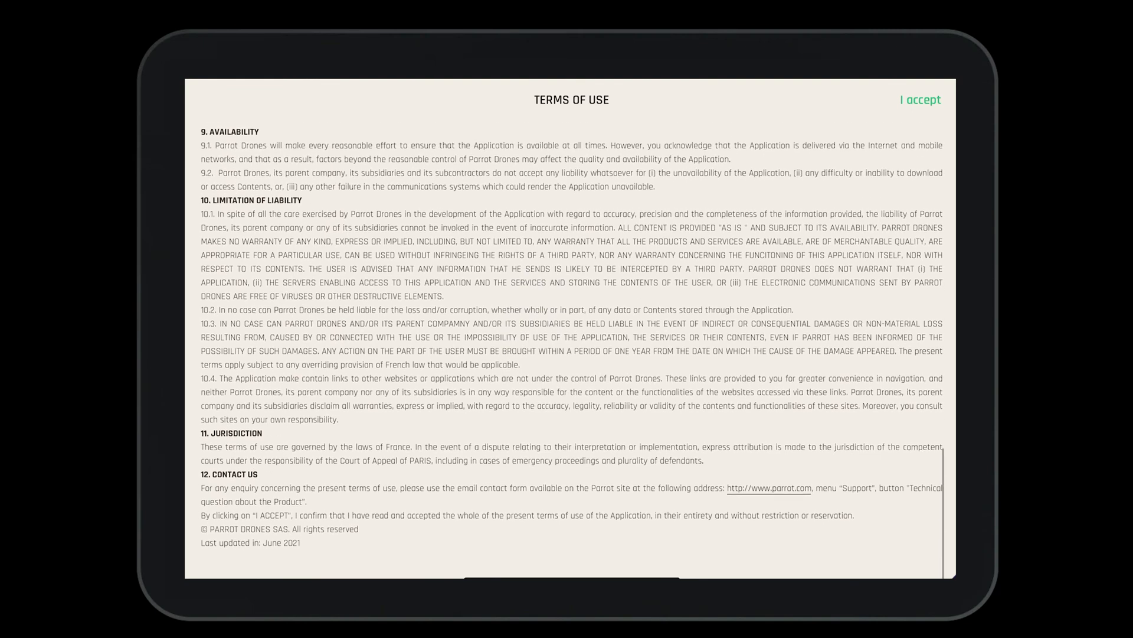
{"action": "left_click", "coordinate": [920, 99]}
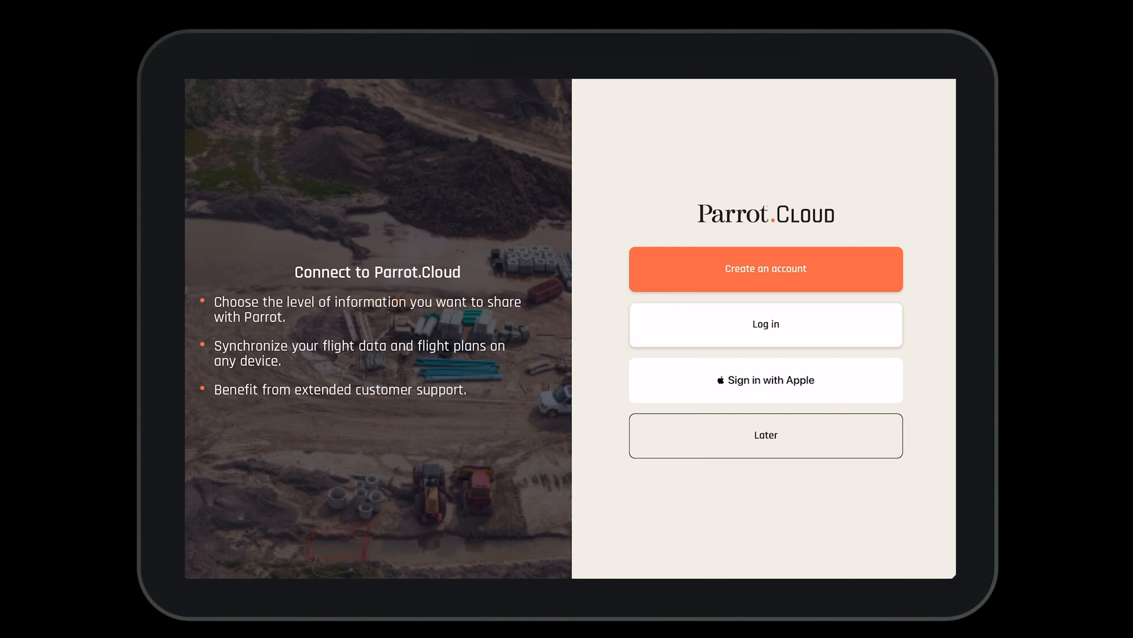
{"action": "left_click", "coordinate": [765, 324]}
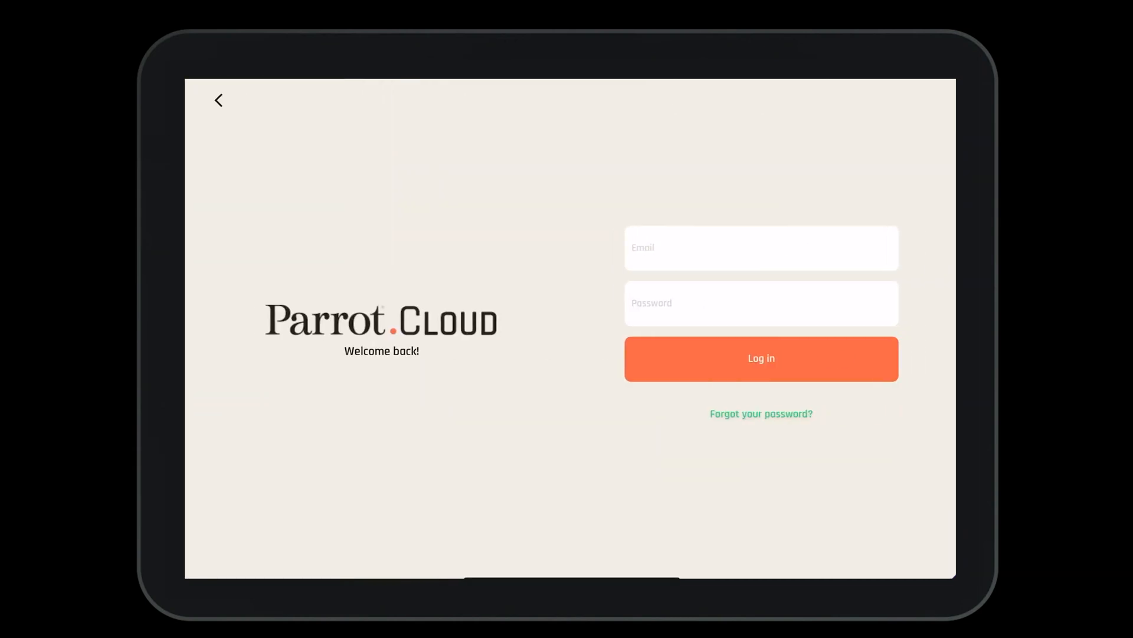
{"action": "left_click", "coordinate": [760, 358]}
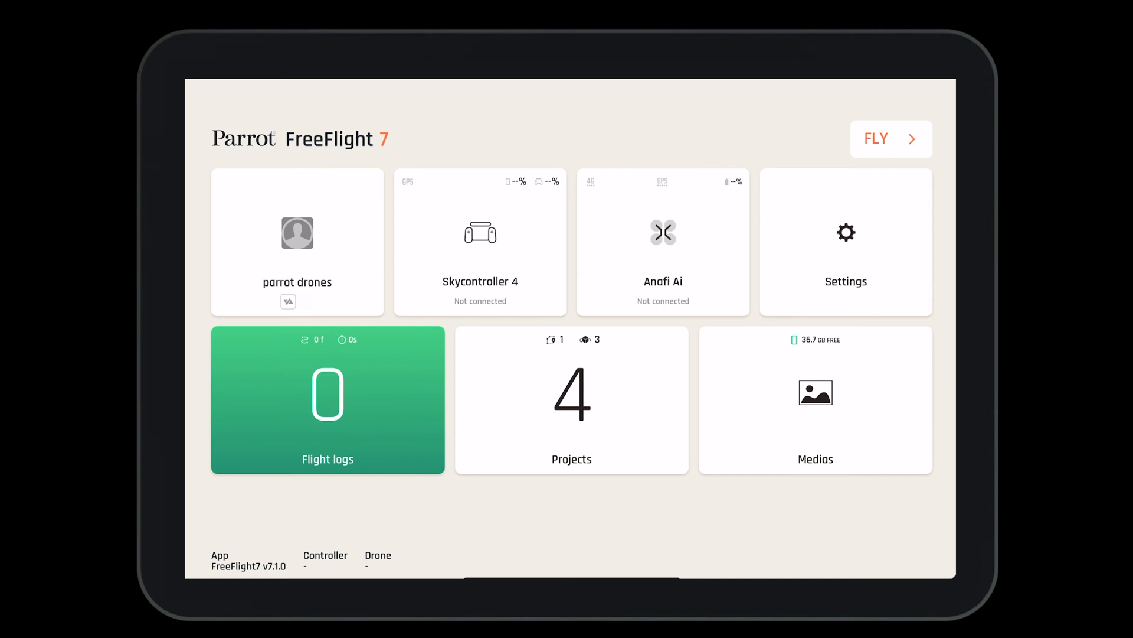
Open the parrot drones User profile and its Pix4D card
{"action": "left_click", "coordinate": [296, 242]}
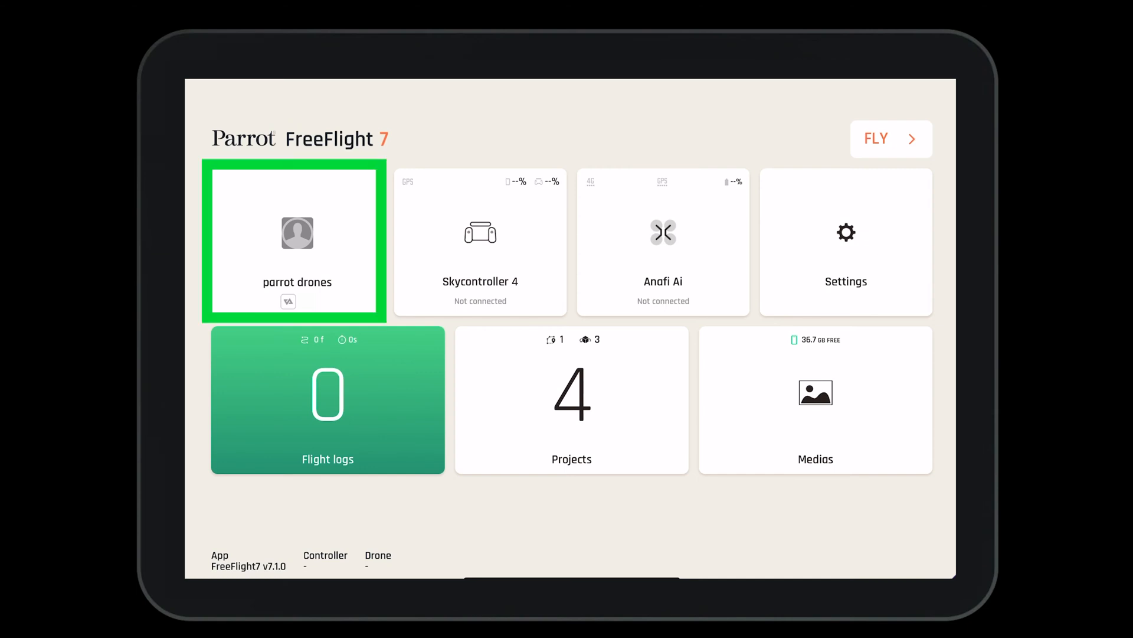
{"action": "left_click", "coordinate": [296, 241]}
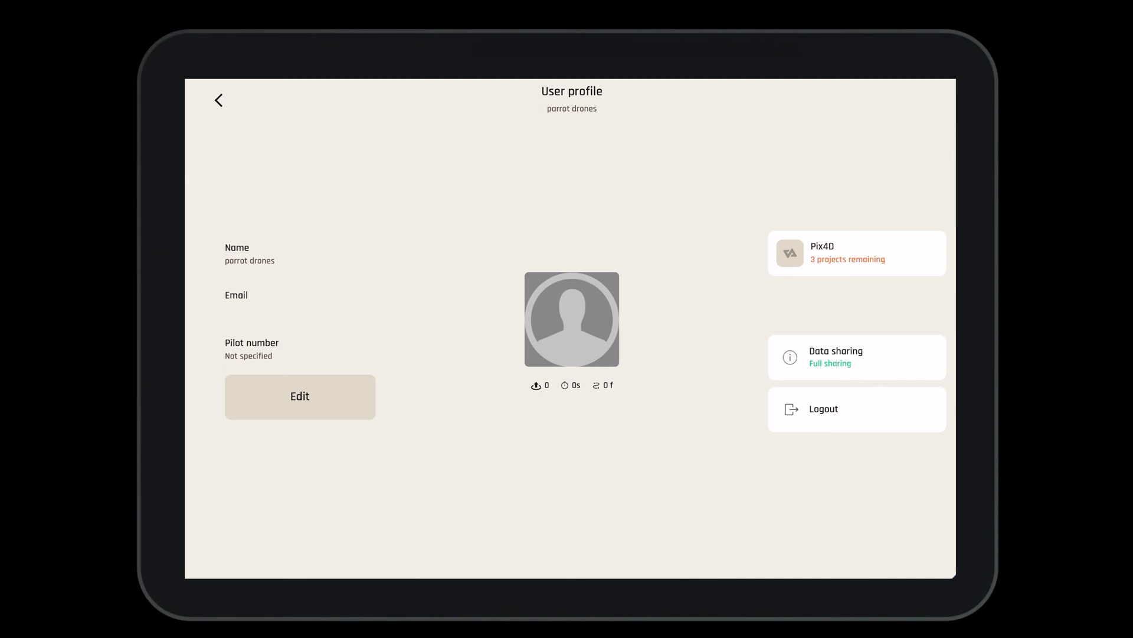
{"action": "left_click", "coordinate": [855, 253]}
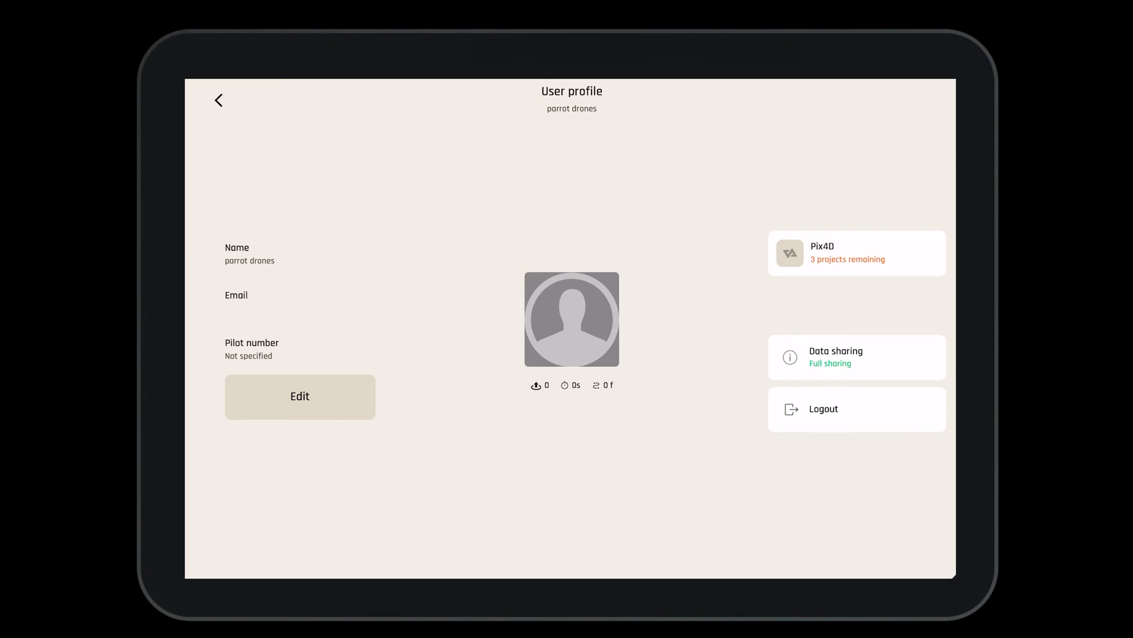
{"action": "left_click", "coordinate": [857, 252]}
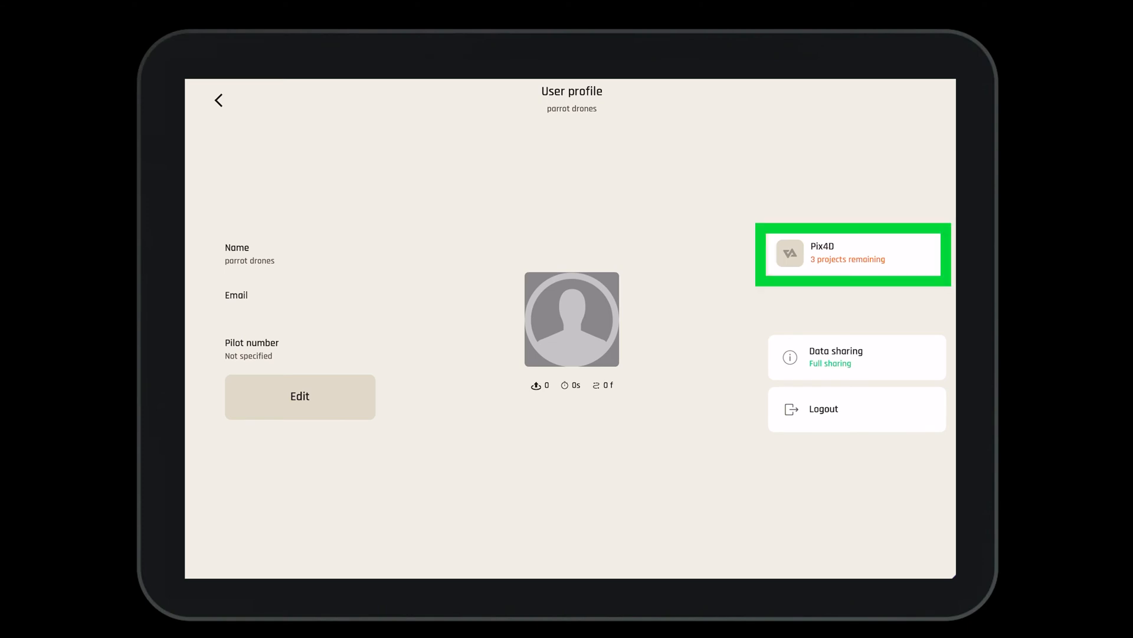
{"action": "left_click", "coordinate": [853, 254]}
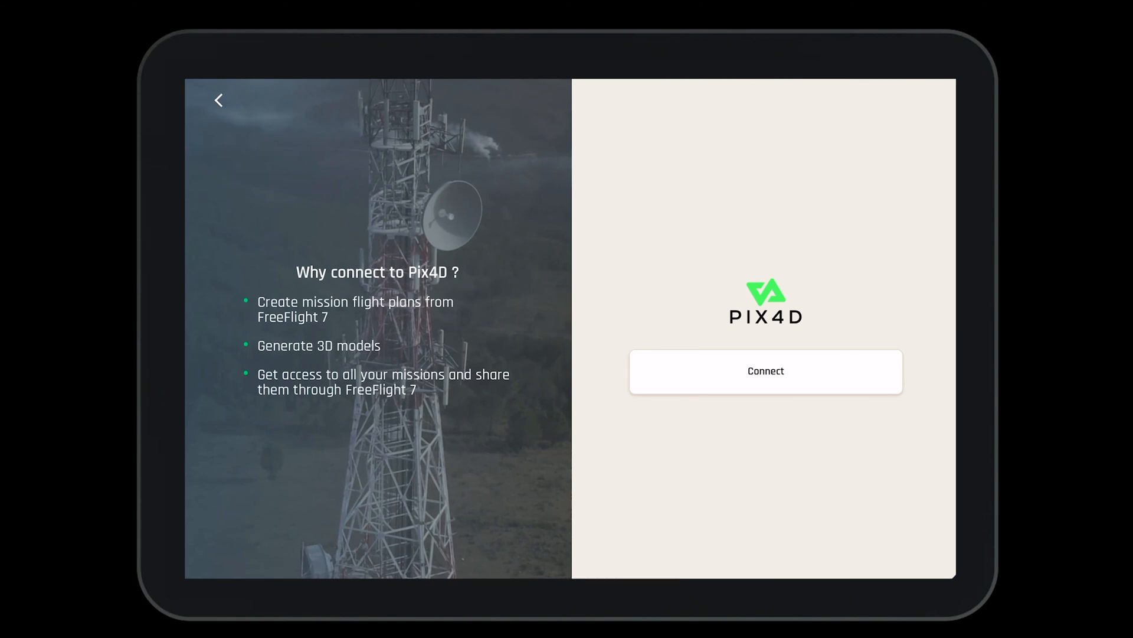
Connect a Pix4D account by logging in with email and password on cloud.pix4d.com
{"action": "left_click", "coordinate": [765, 371]}
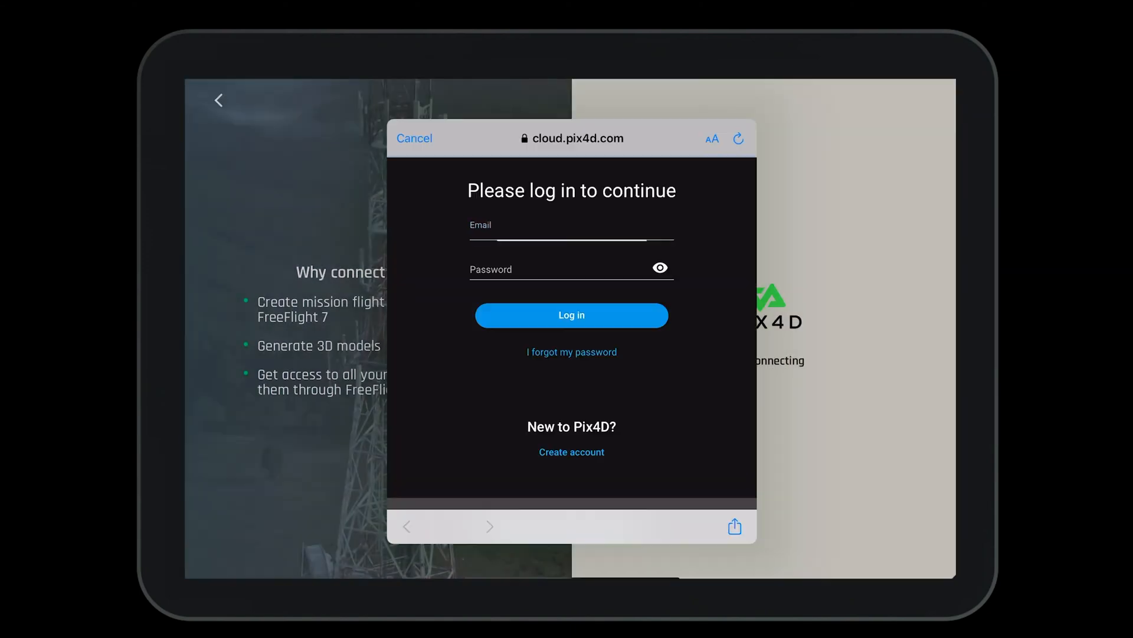
{"action": "left_click", "coordinate": [570, 231]}
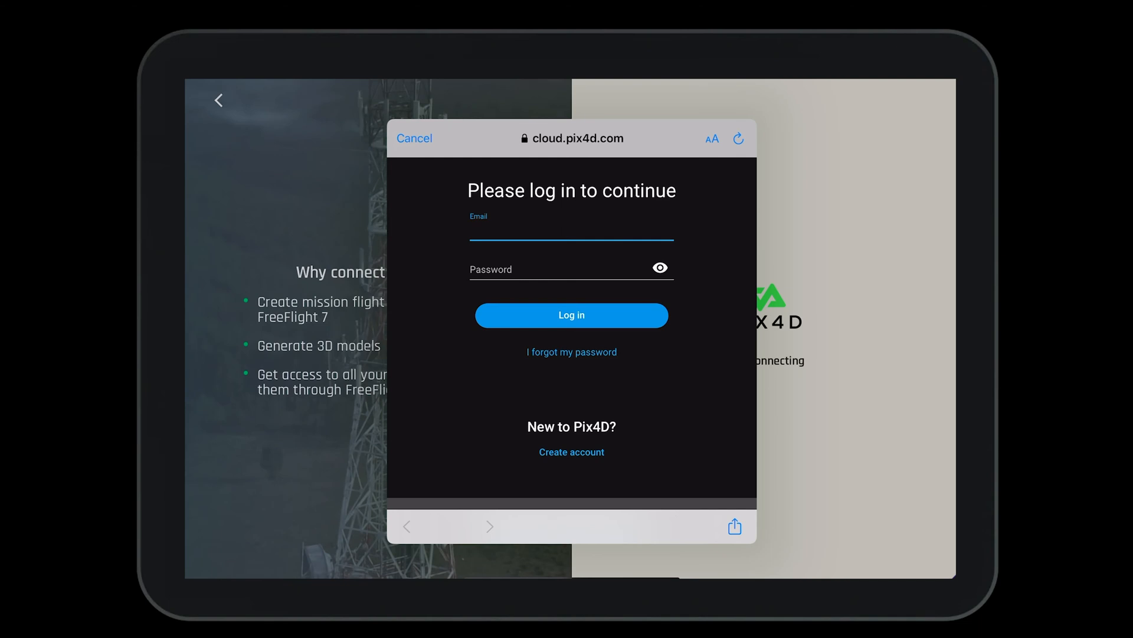
{"action": "left_click", "coordinate": [570, 316]}
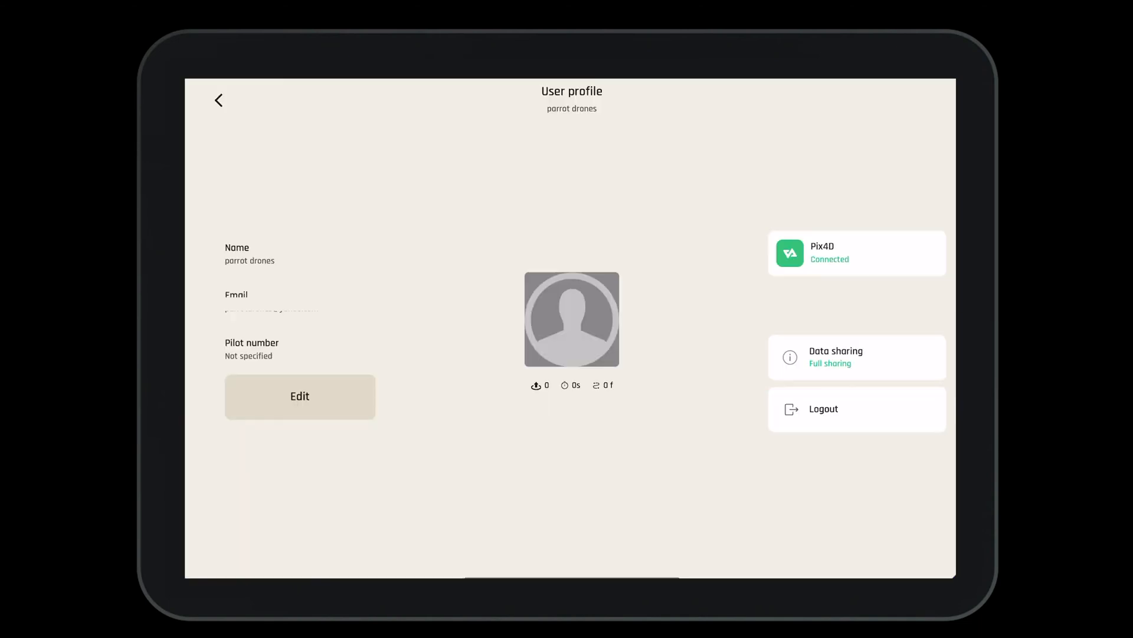
Open Data sharing, cancel the No sharing switch, and return to the home dashboard
{"action": "left_click", "coordinate": [857, 358]}
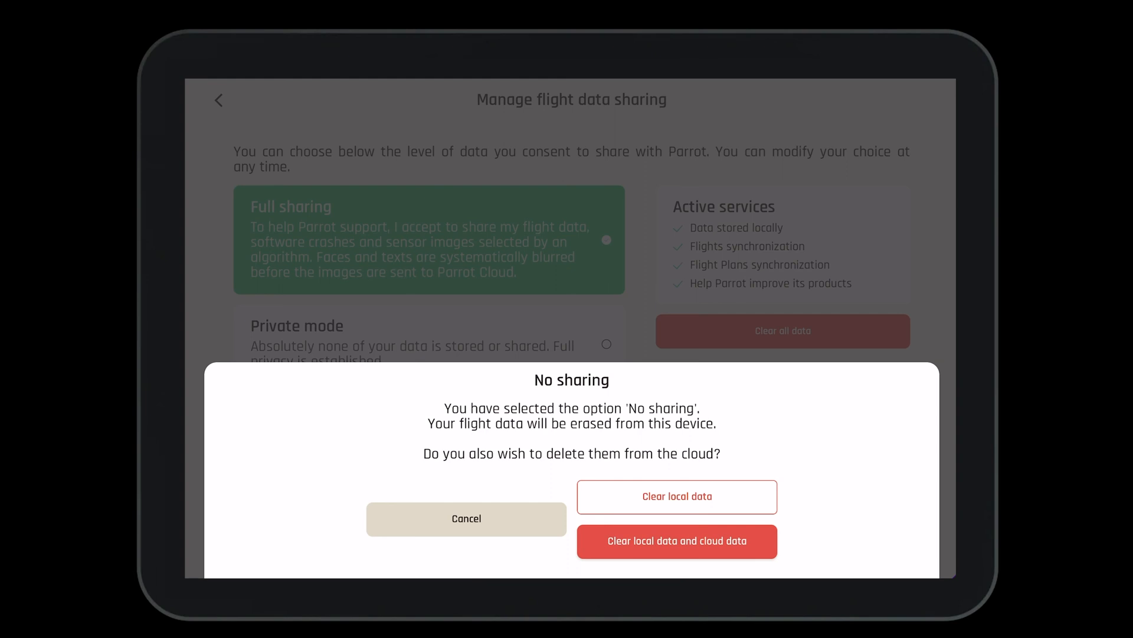
{"action": "left_click", "coordinate": [466, 518]}
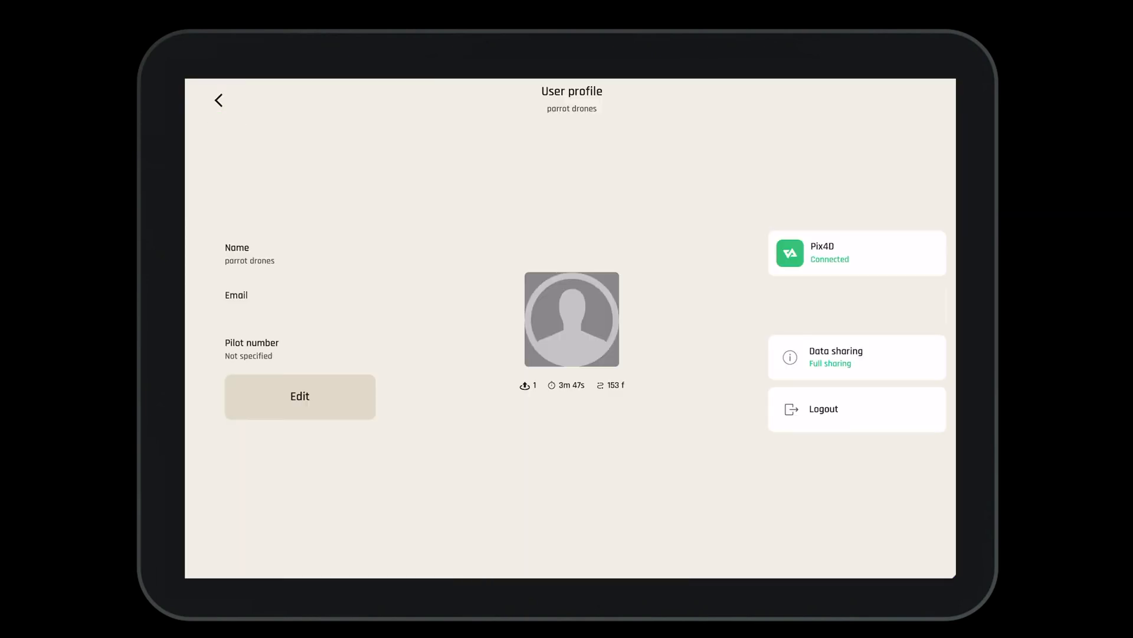
{"action": "left_click", "coordinate": [218, 100]}
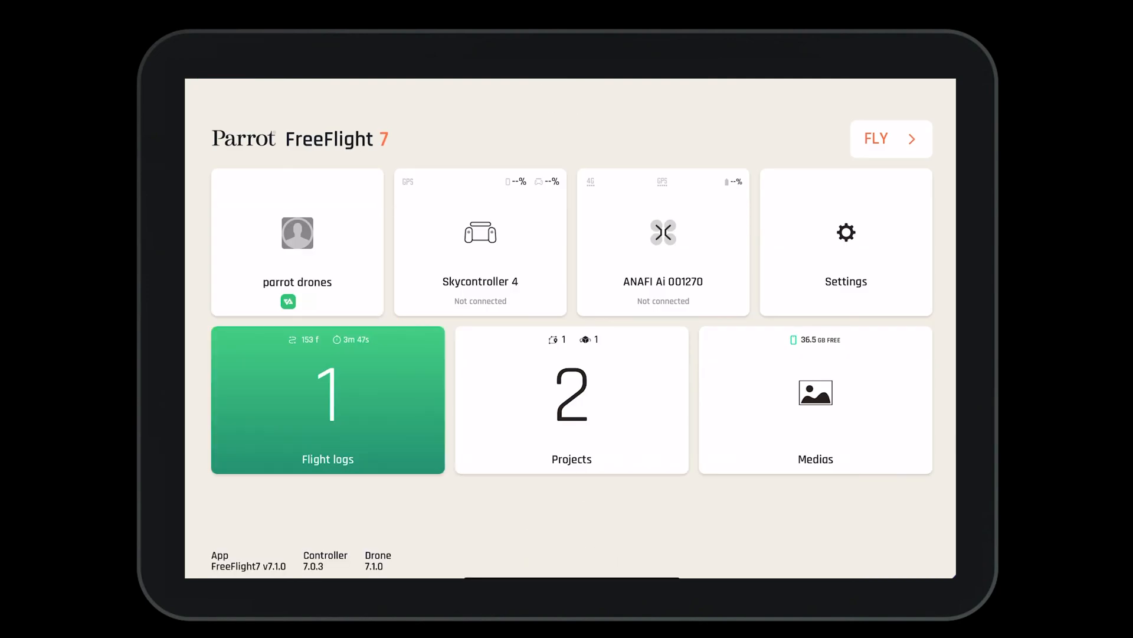
Browse the Flight logs and Executed projects tabs, then return to the home dashboard
{"action": "left_click", "coordinate": [327, 400]}
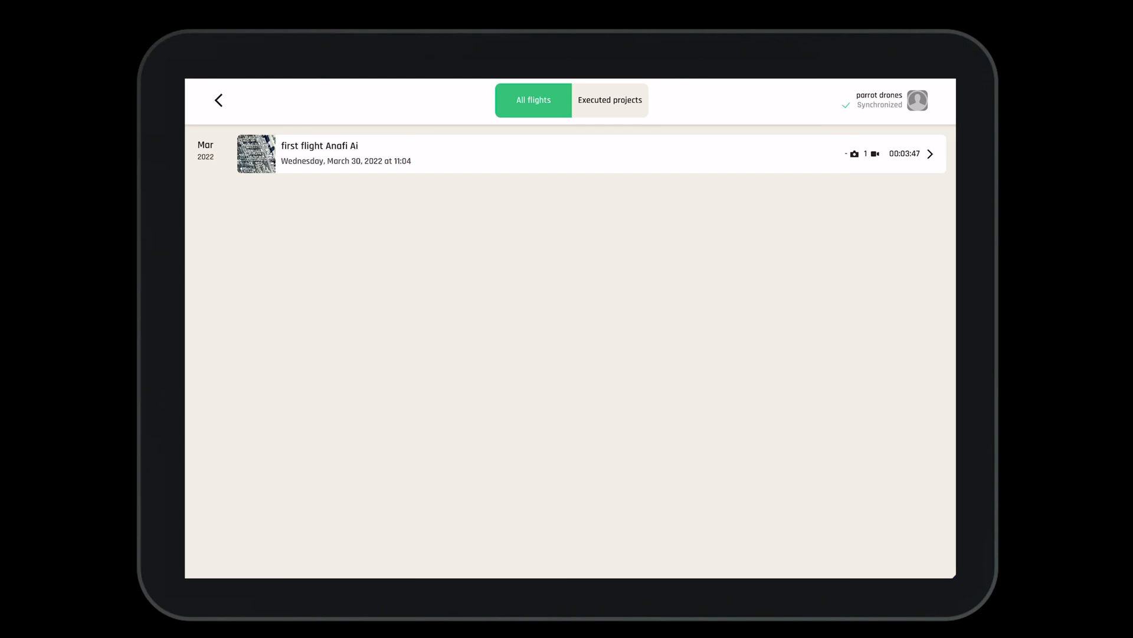
{"action": "left_click", "coordinate": [609, 99]}
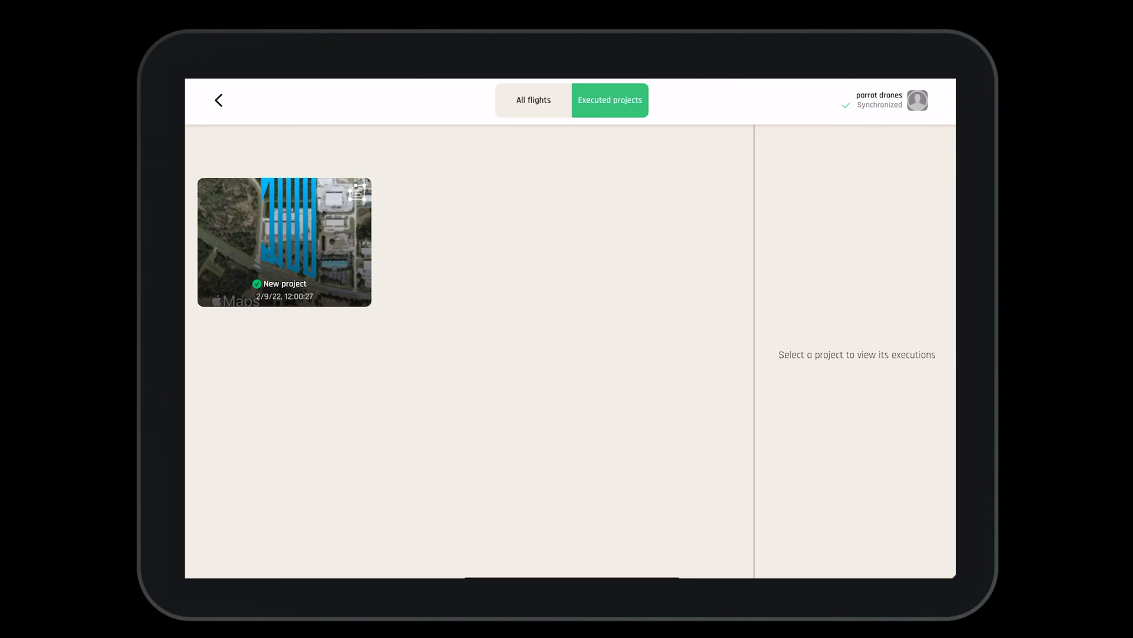
{"action": "left_click", "coordinate": [218, 100]}
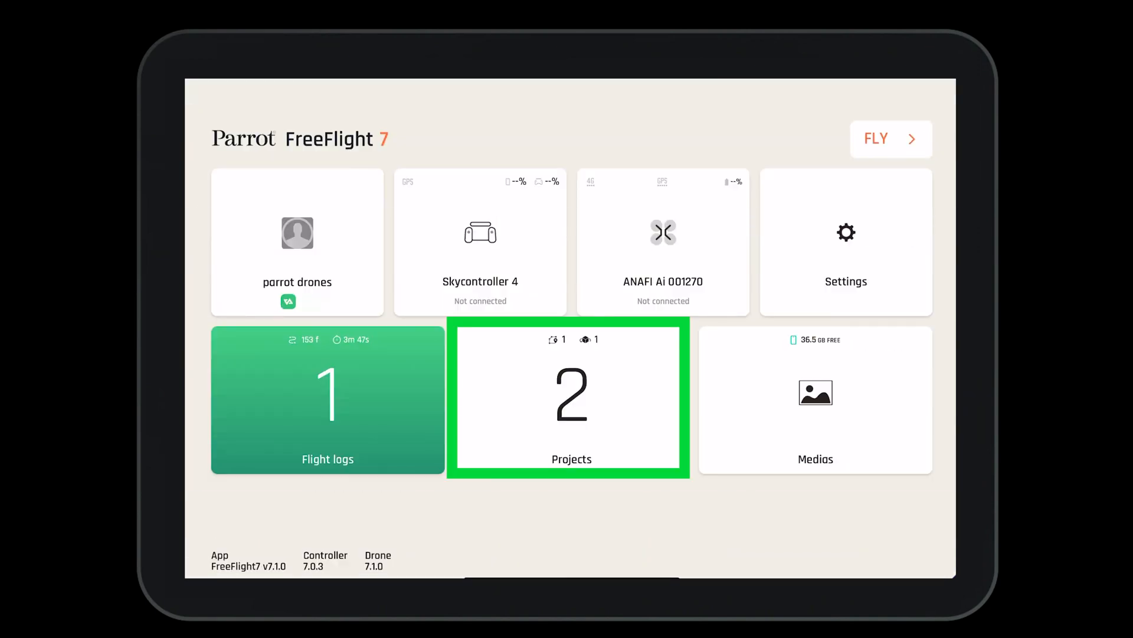
Open Projects and show the Photogrammetry tab's project list
{"action": "left_click", "coordinate": [570, 400]}
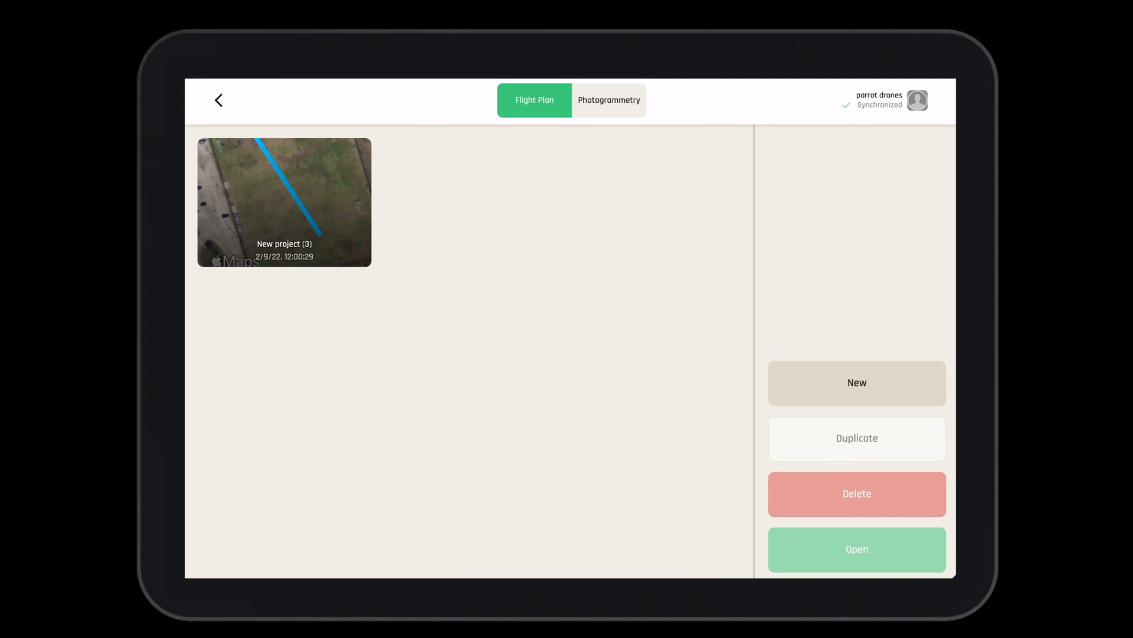
{"action": "left_click", "coordinate": [609, 100]}
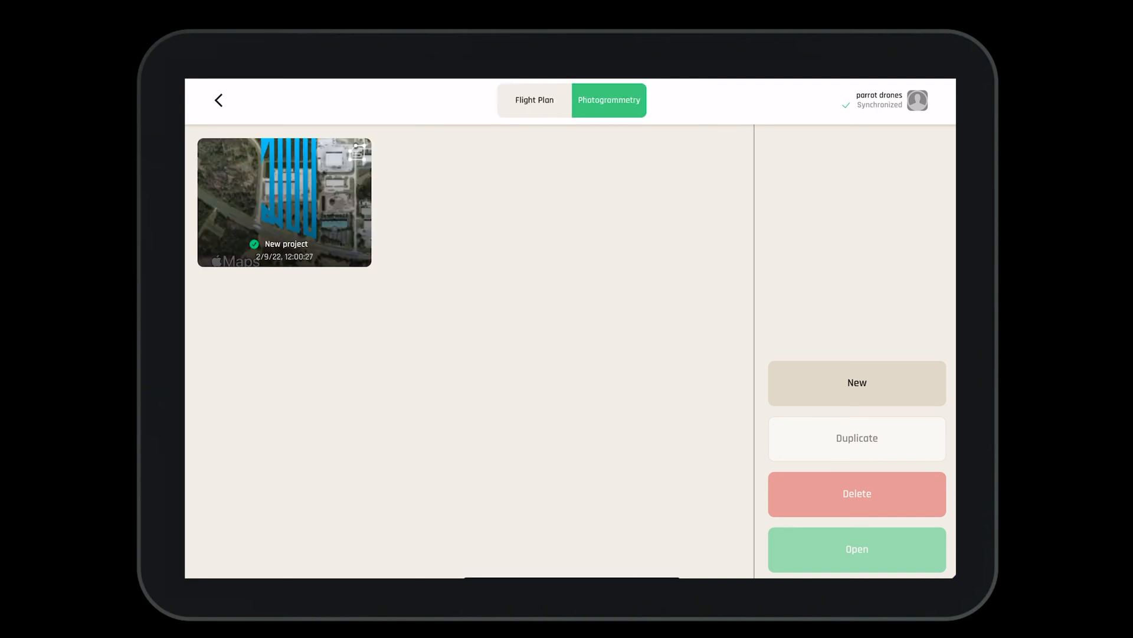